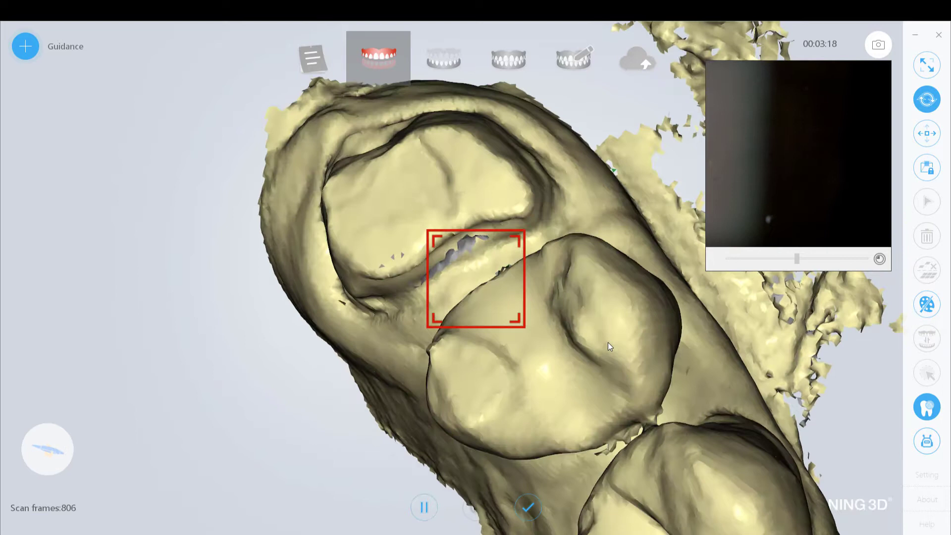
# - Show the upper arch in true colour, then end the upper arch scan
pyautogui.click(927, 303)
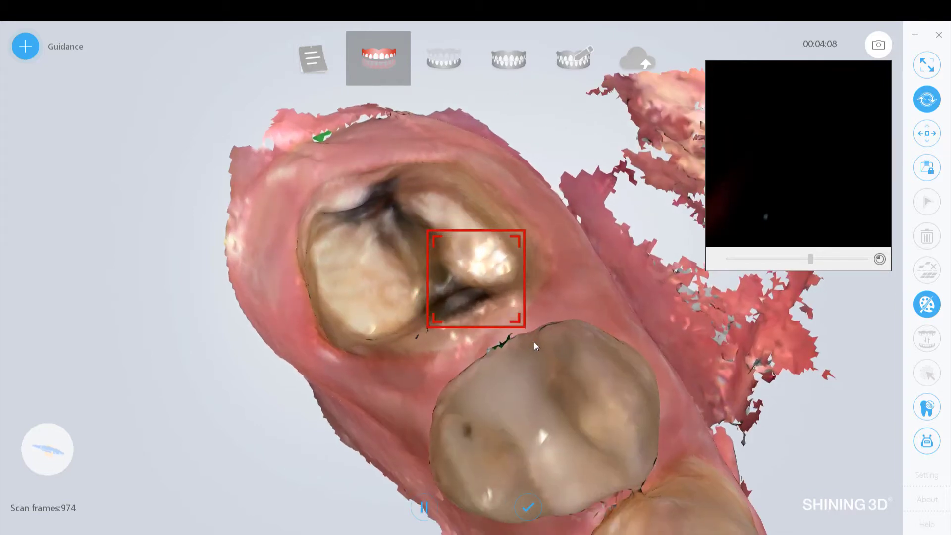
pyautogui.click(926, 304)
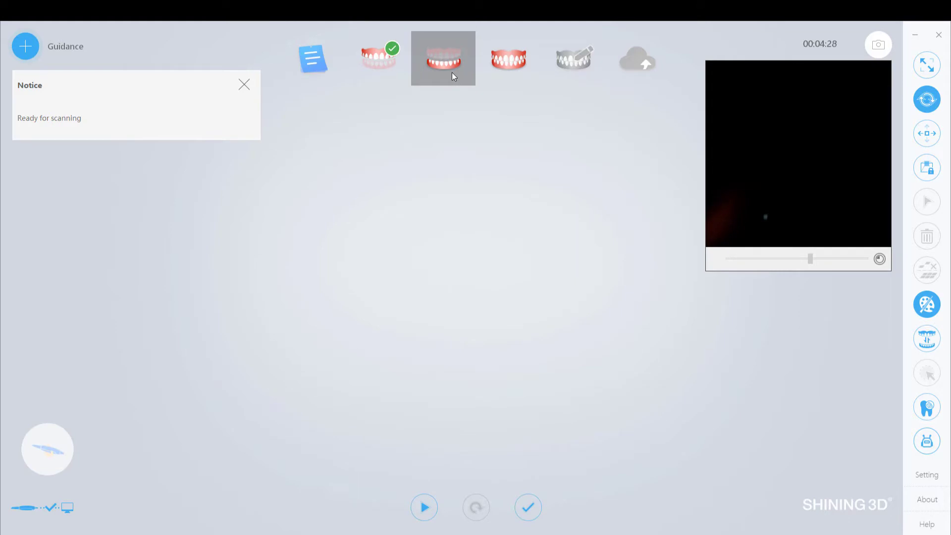
pyautogui.moveTo(441, 118)
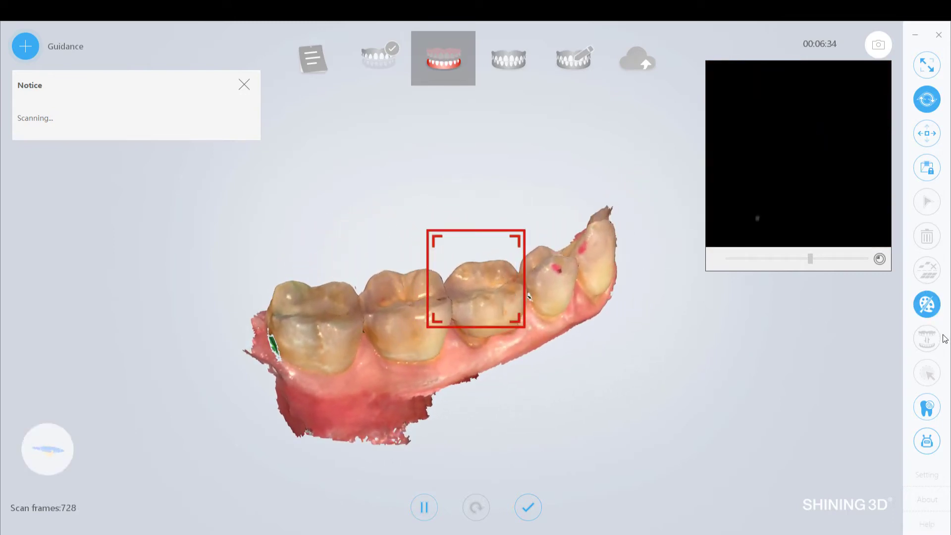
# - End the lower arch scan to advance to the bite stage
pyautogui.click(424, 507)
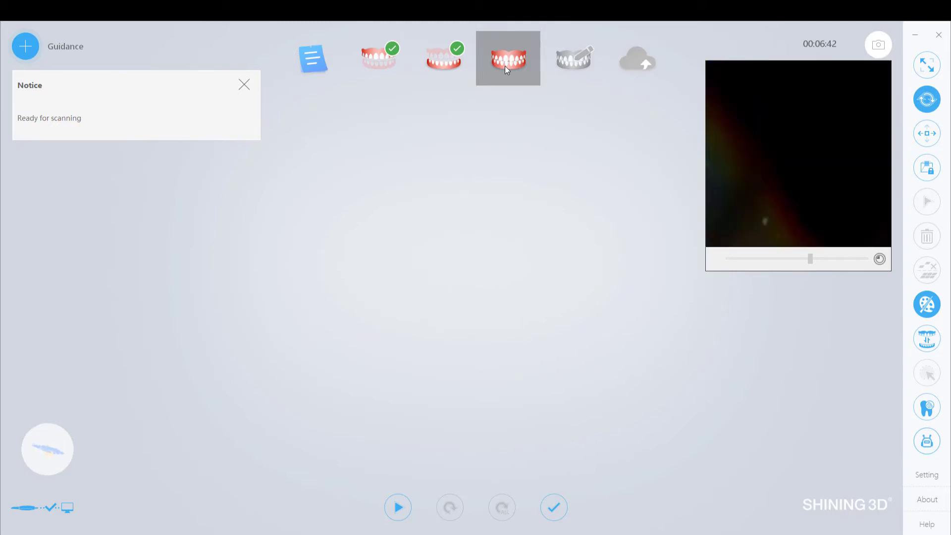
pyautogui.moveTo(454, 440)
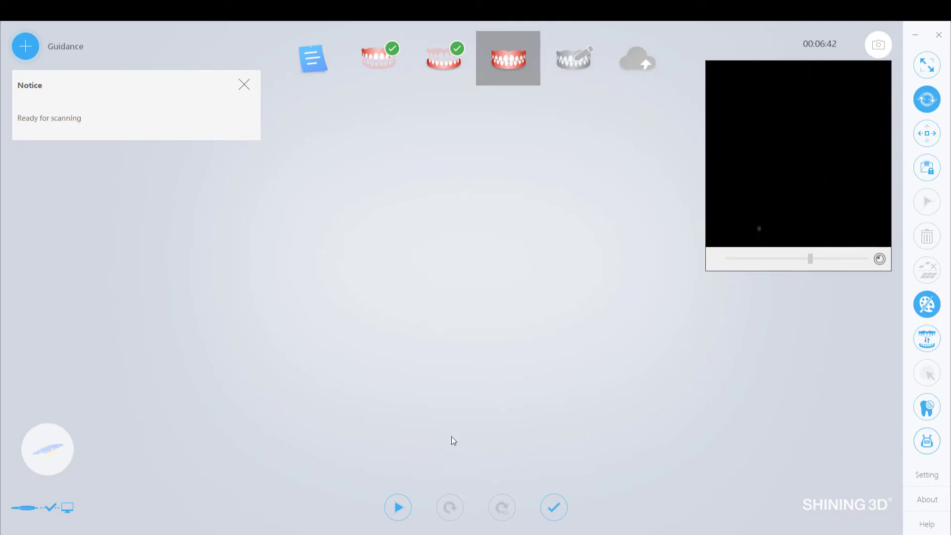
# - Start the occlusion scan to capture the bite
pyautogui.click(398, 507)
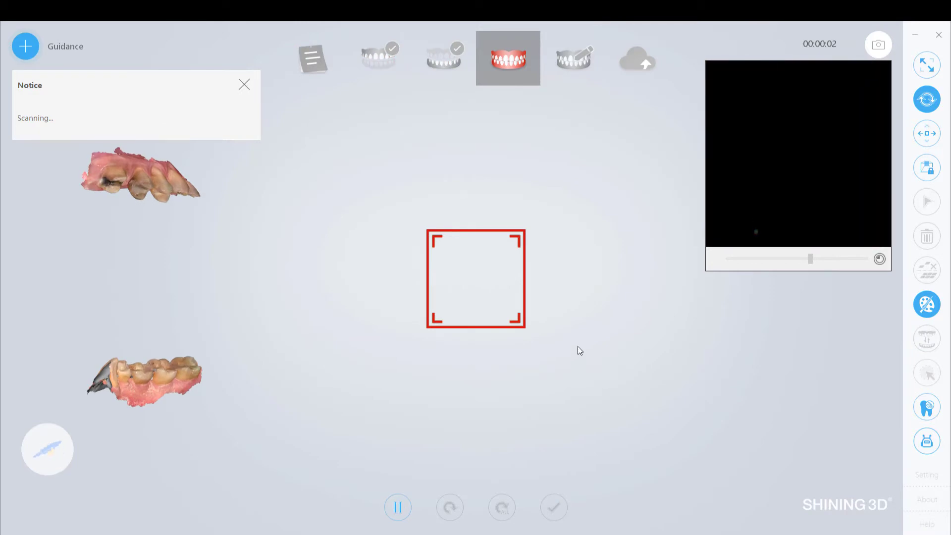
pyautogui.moveTo(417, 305)
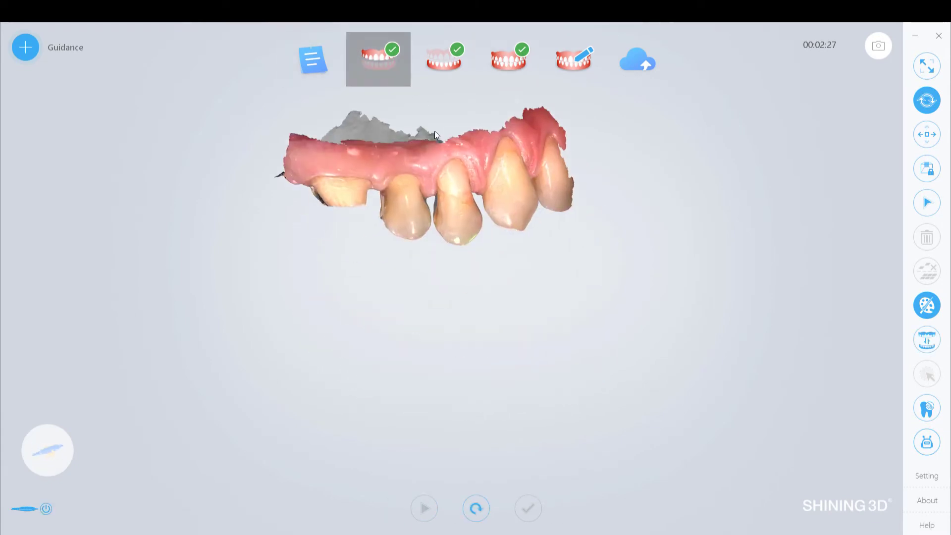
# - Rotate the upper arch to view its biting surfaces, then open Post-processing alignment
pyautogui.moveTo(435, 137); pyautogui.dragTo(549, 339)
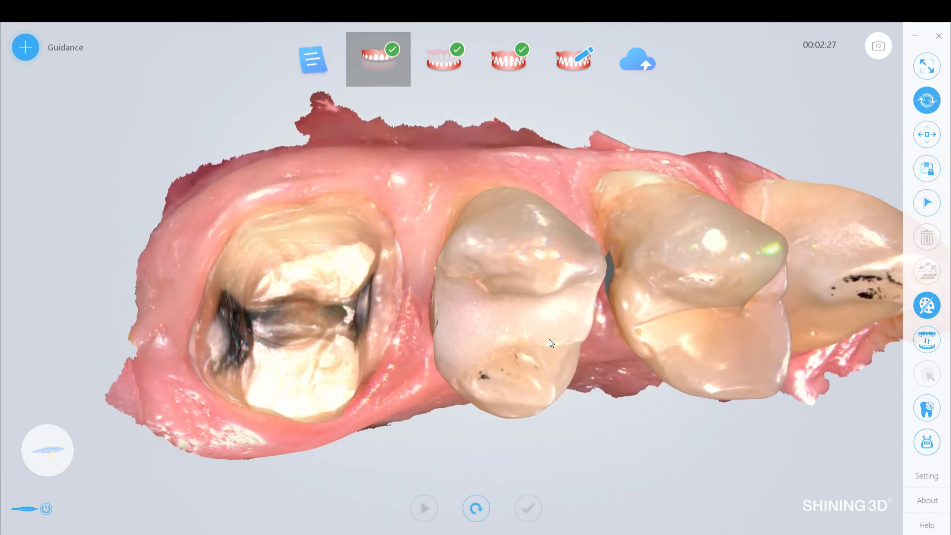
pyautogui.click(572, 58)
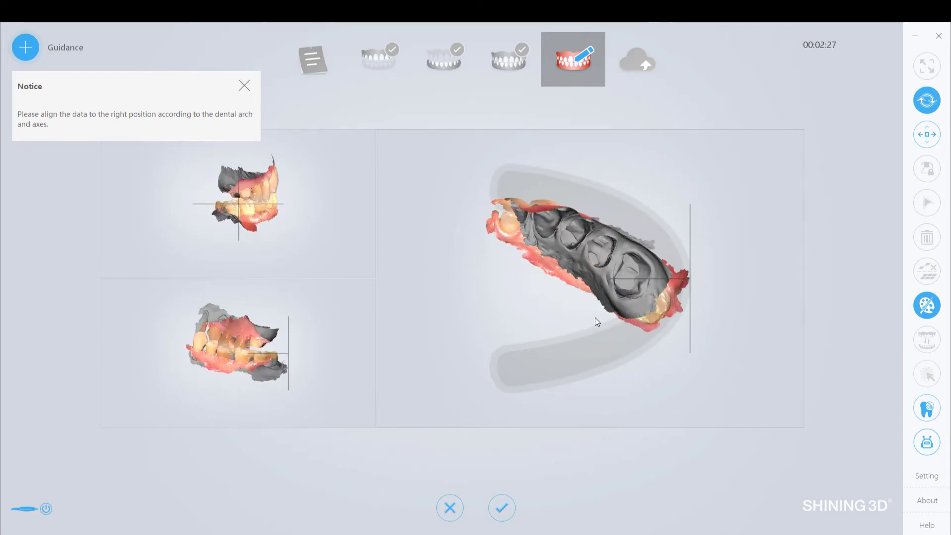
# - Rotate and shift the scans onto the arch guide, then confirm the alignment
pyautogui.moveTo(598, 322); pyautogui.dragTo(629, 289)
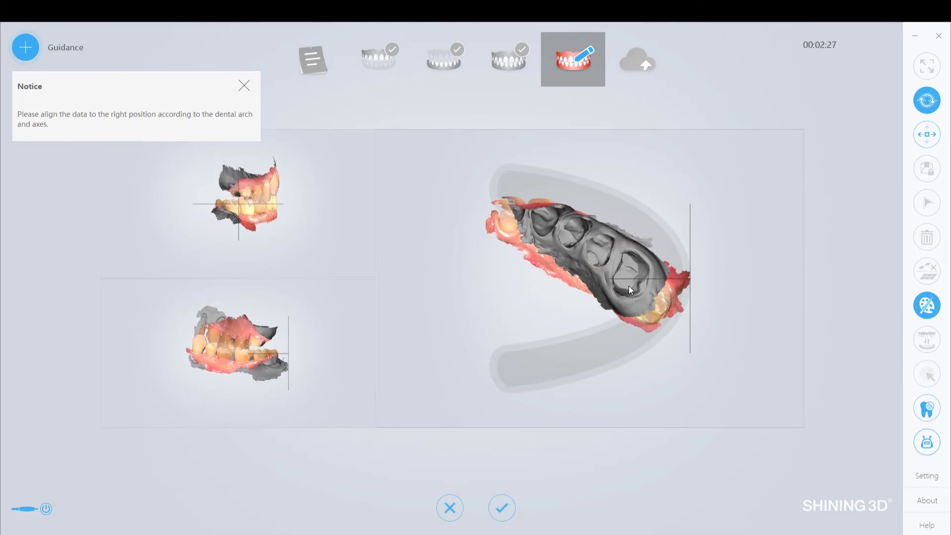
pyautogui.click(244, 84)
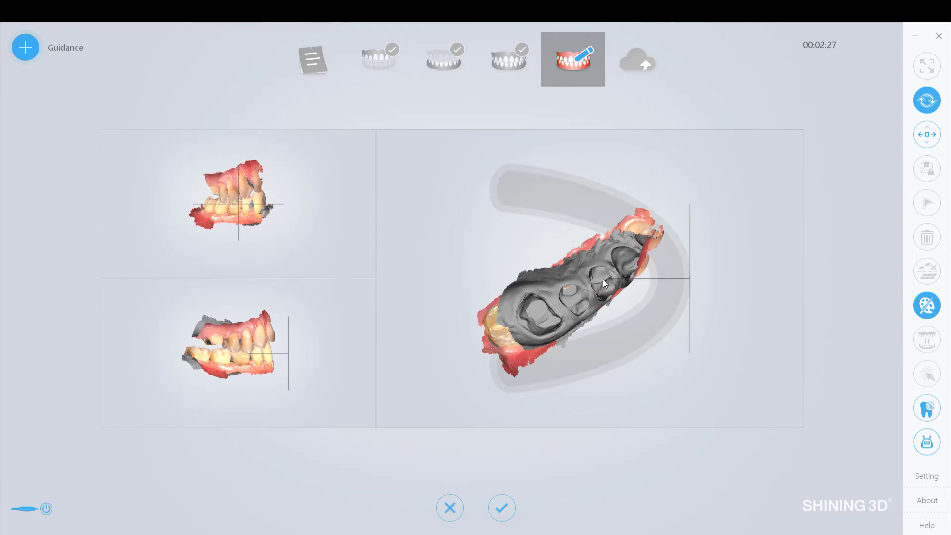
pyautogui.moveTo(601, 279); pyautogui.dragTo(643, 324)
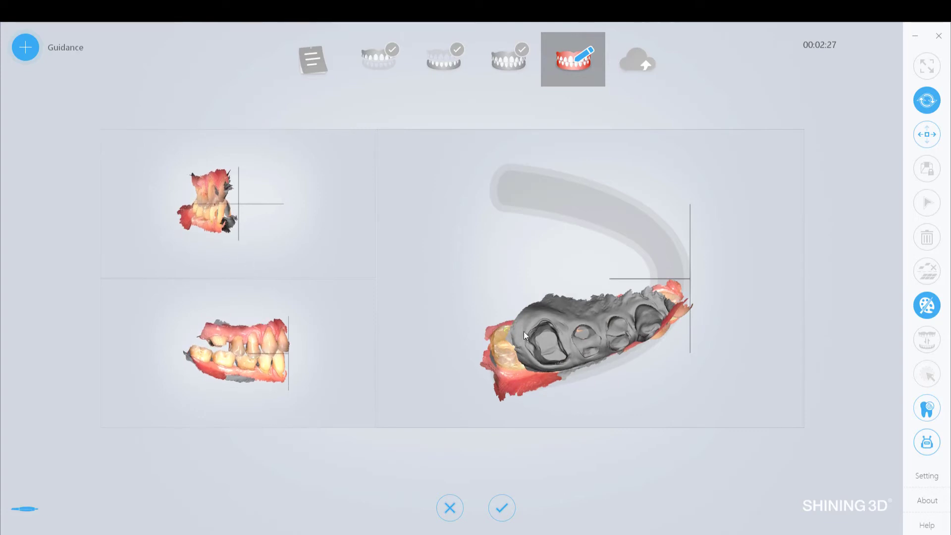
pyautogui.moveTo(525, 336); pyautogui.dragTo(594, 341)
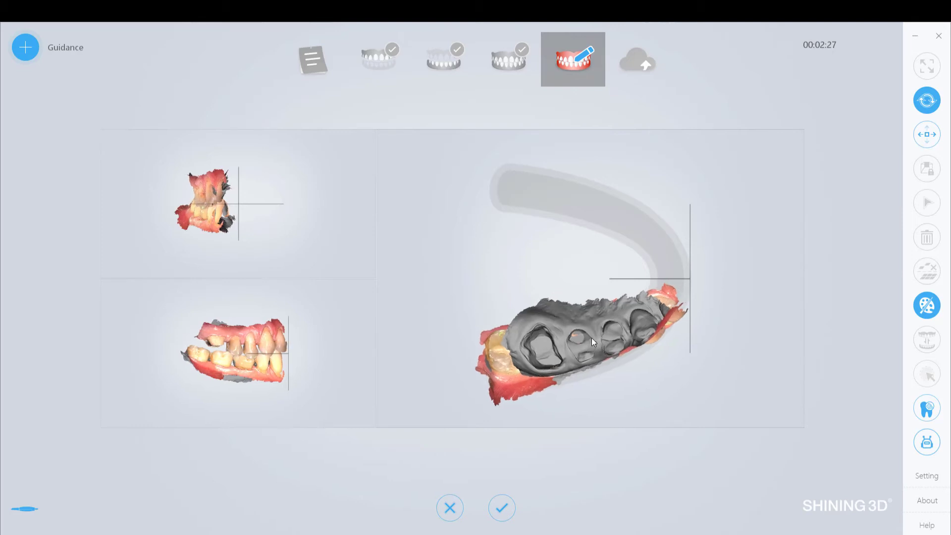
pyautogui.click(502, 507)
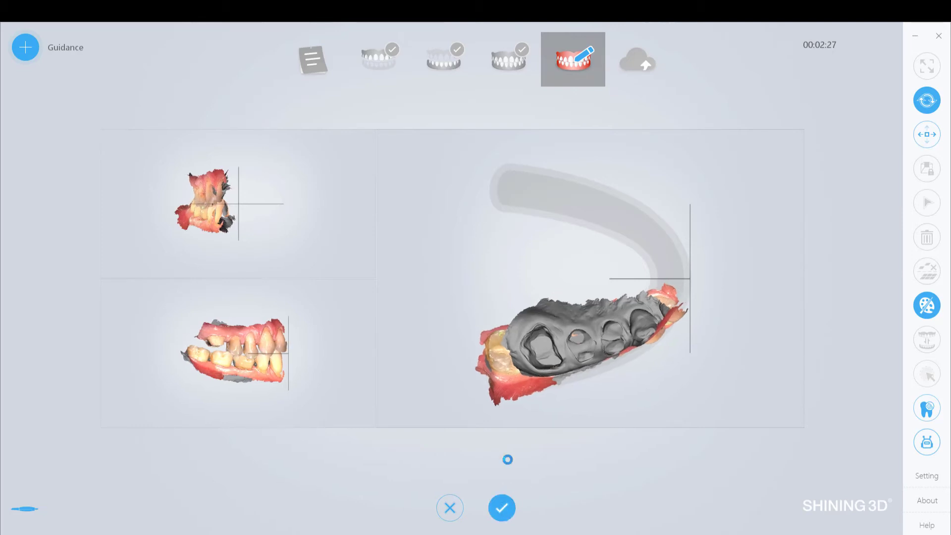
pyautogui.moveTo(425, 293)
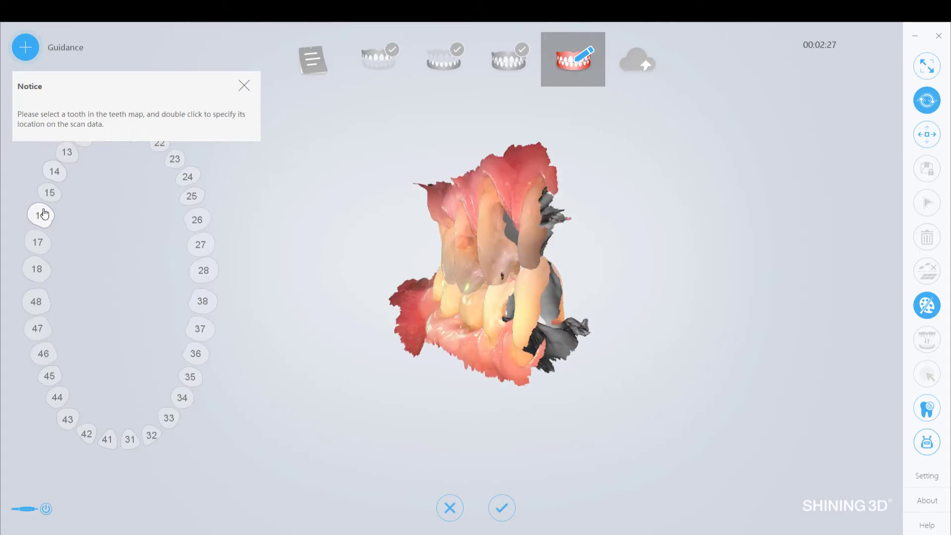
# - Select tooth 16, mark it on the scan, and start its margin points
pyautogui.click(40, 214)
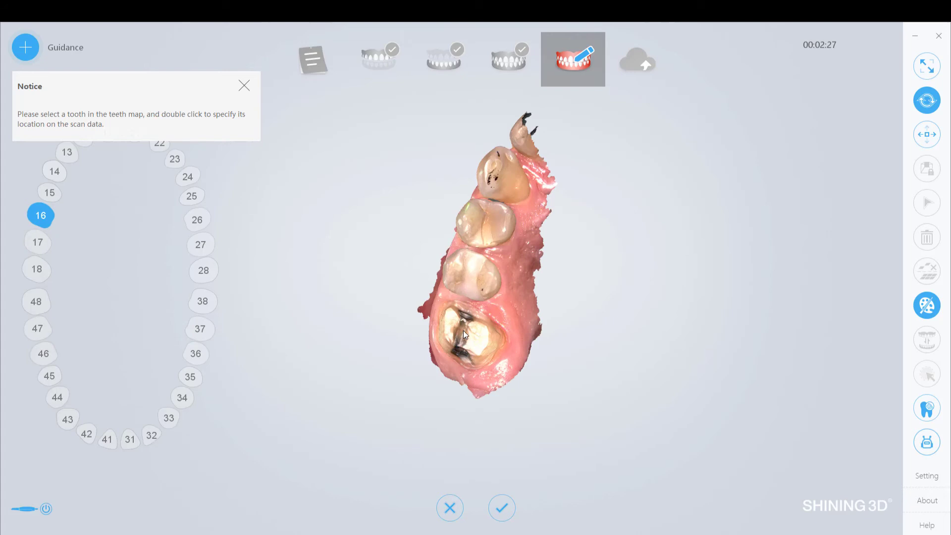
pyautogui.doubleClick(461, 327)
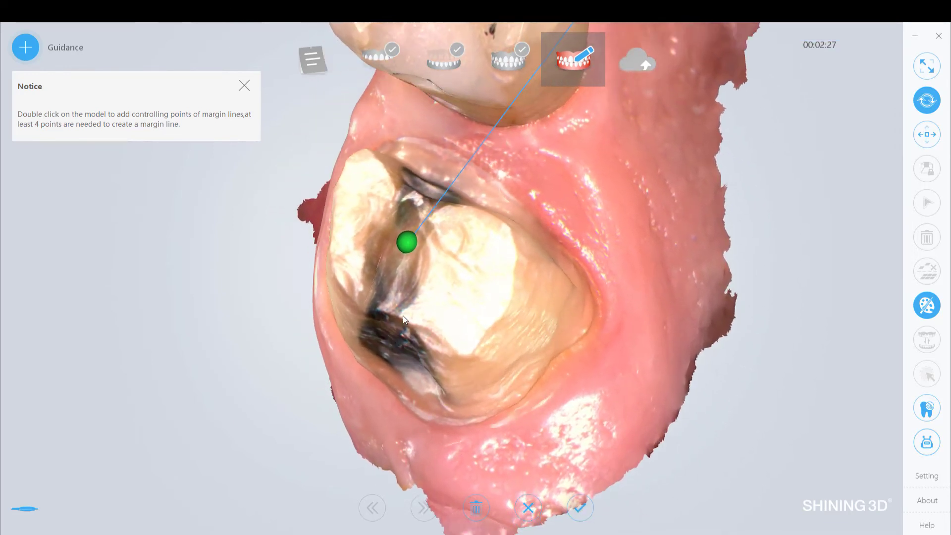
pyautogui.doubleClick(400, 434)
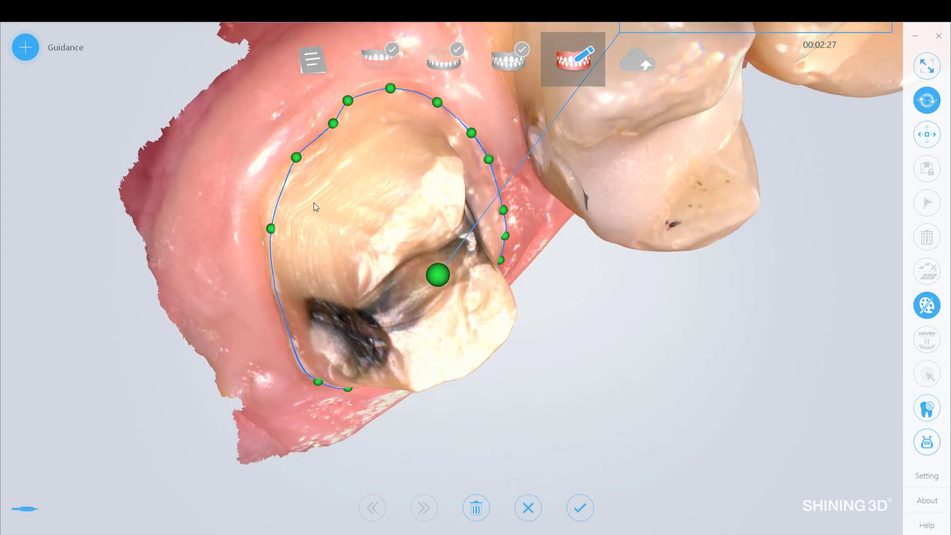
pyautogui.moveTo(296, 158); pyautogui.dragTo(275, 186)
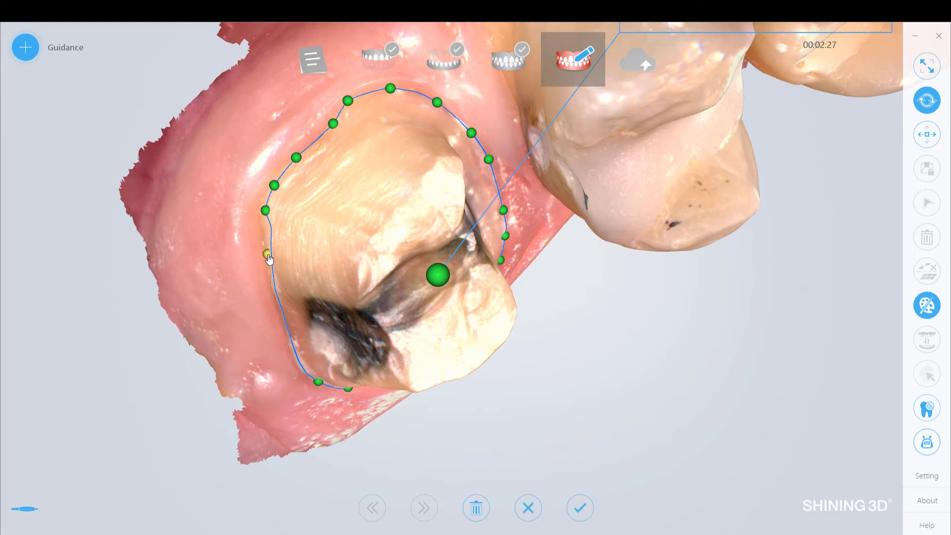
# - Drag margin points onto tooth 16's preparation edge on all sides and confirm
pyautogui.moveTo(266, 255); pyautogui.dragTo(272, 292)
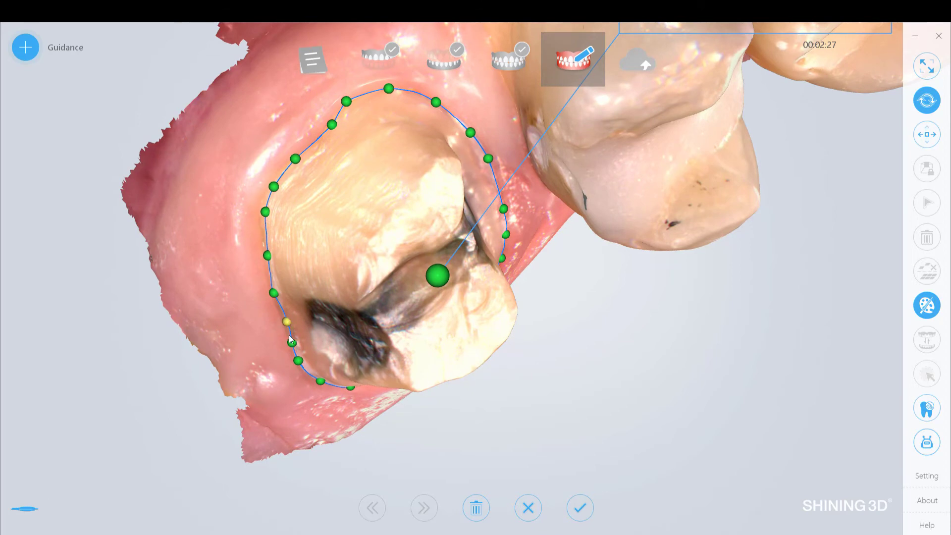
pyautogui.moveTo(291, 340); pyautogui.dragTo(338, 294)
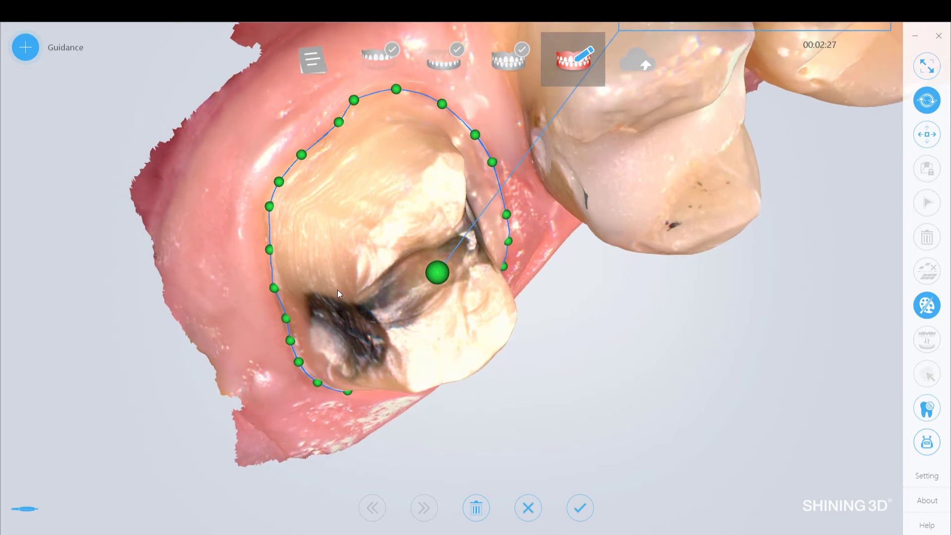
pyautogui.moveTo(337, 294); pyautogui.dragTo(302, 378)
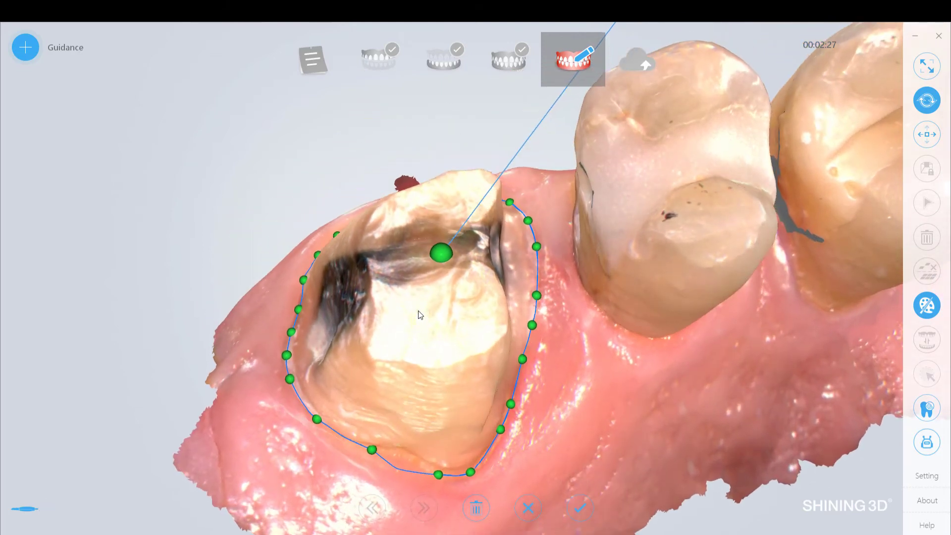
pyautogui.click(402, 452)
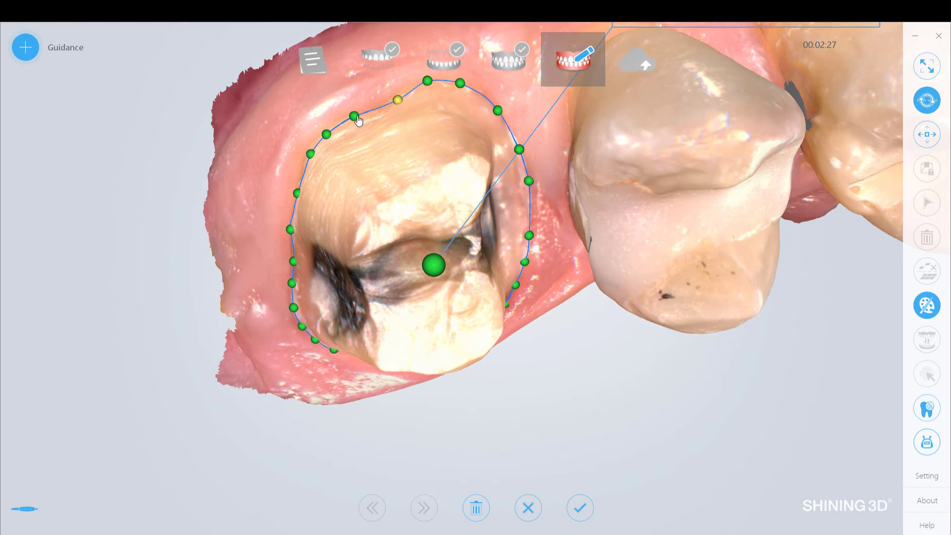
pyautogui.moveTo(358, 119); pyautogui.dragTo(425, 208)
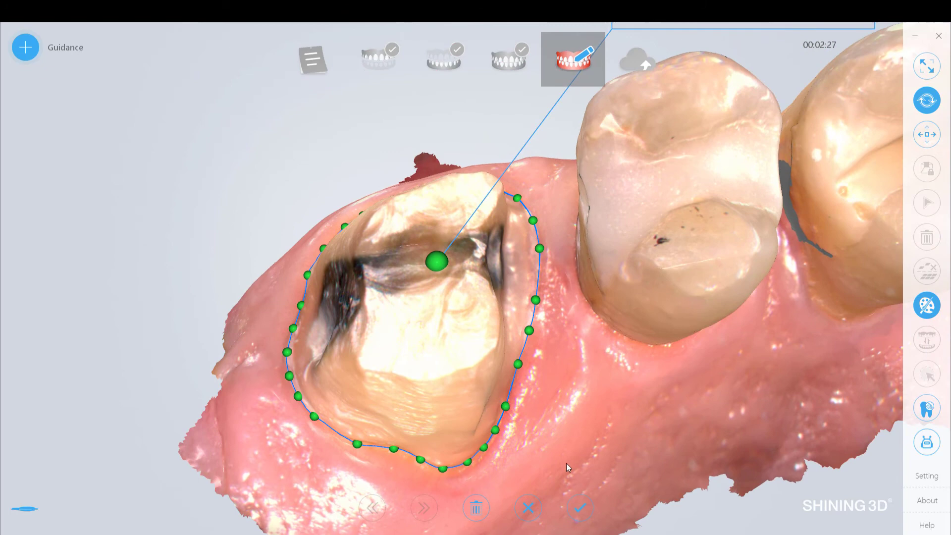
pyautogui.click(581, 508)
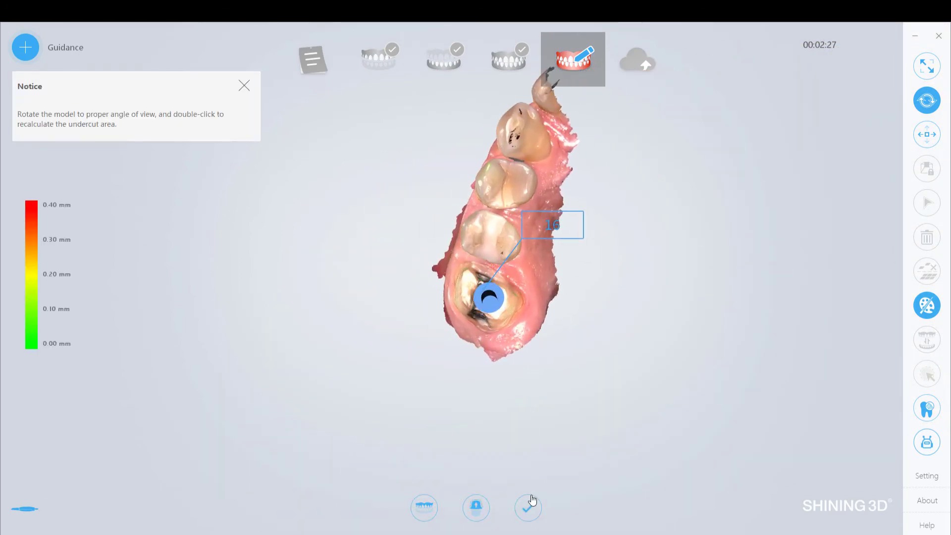
pyautogui.moveTo(527, 507)
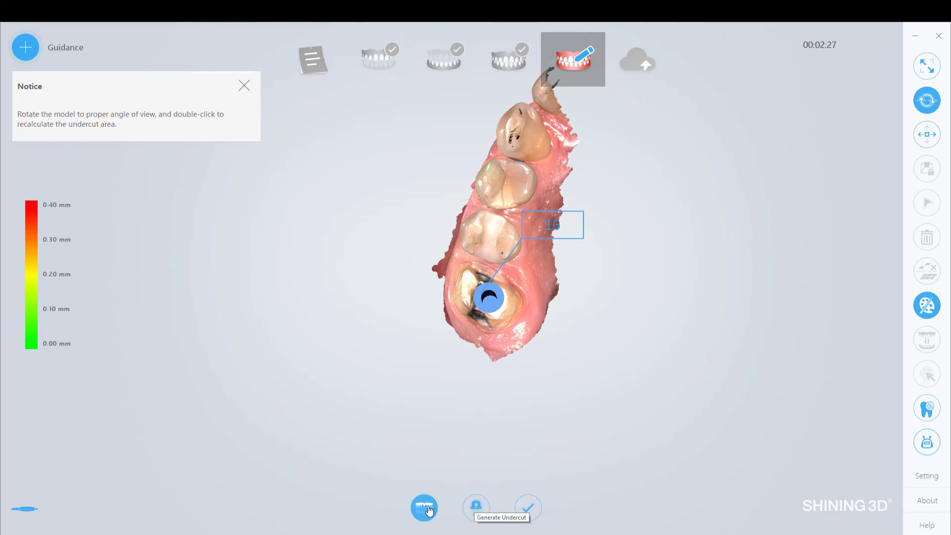
pyautogui.moveTo(529, 508)
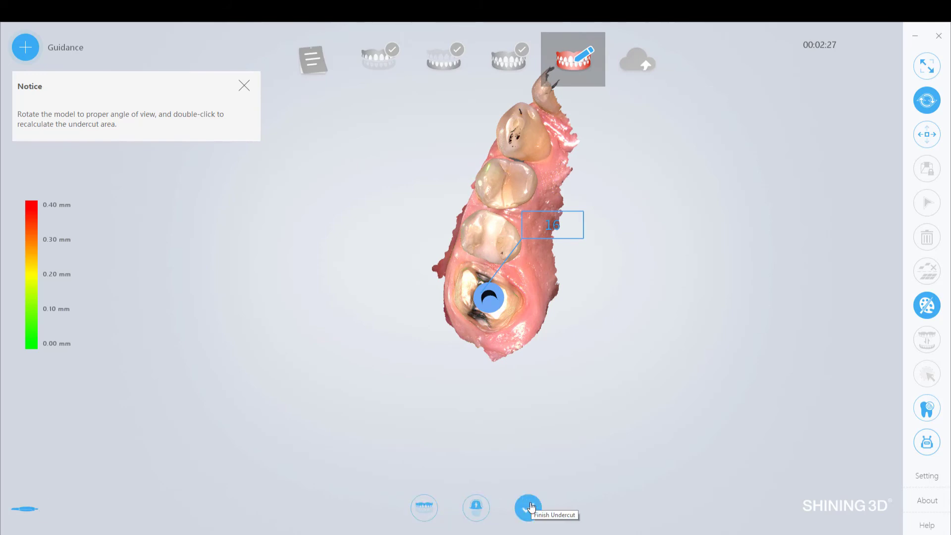
# - Finish the tooth 16 undercut check and return to the bite overview
pyautogui.click(529, 507)
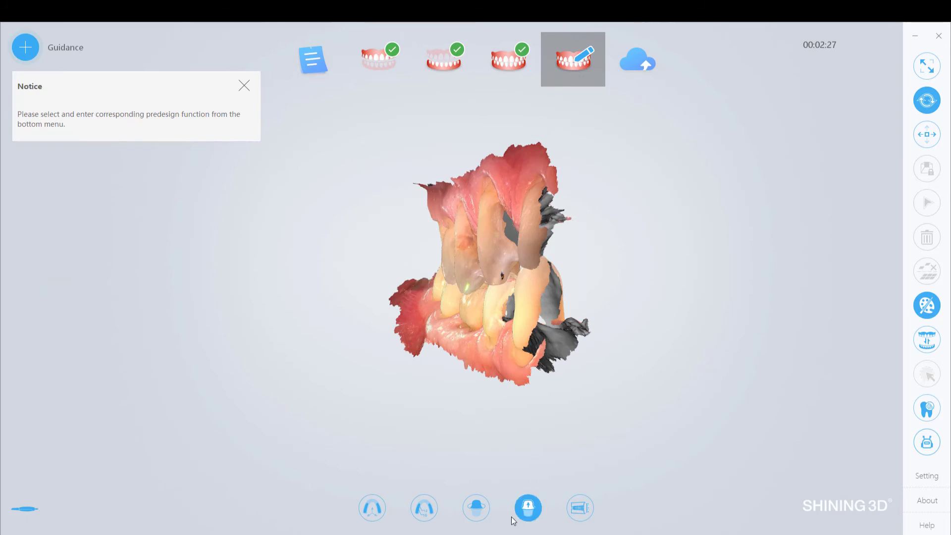
pyautogui.moveTo(475, 508)
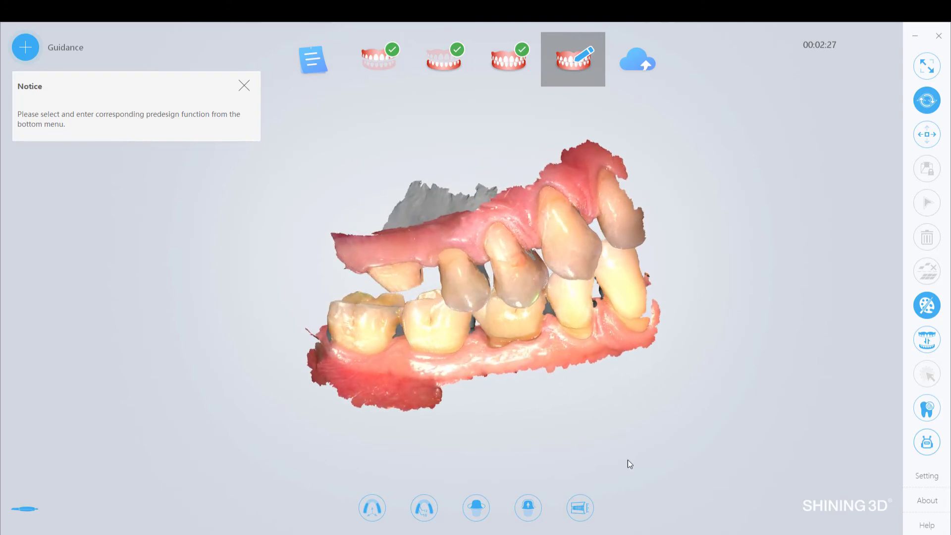
pyautogui.moveTo(527, 507)
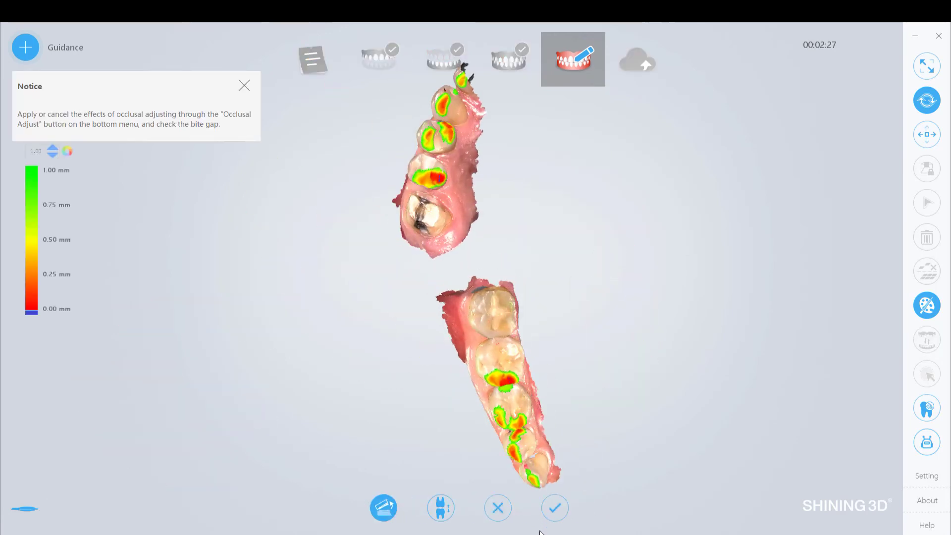
# - Toggle Occlusal Adjust on the contact map, then accept the bite check
pyautogui.click(440, 508)
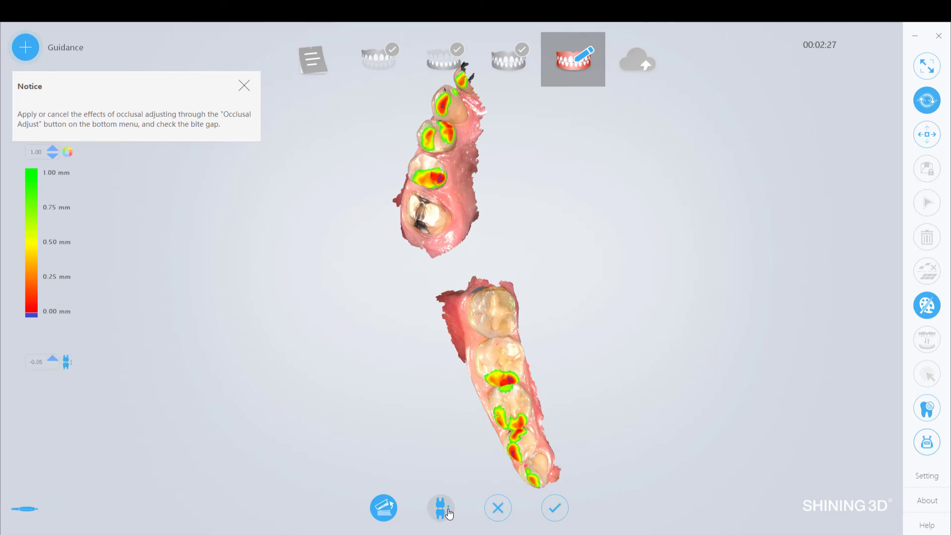
pyautogui.click(383, 508)
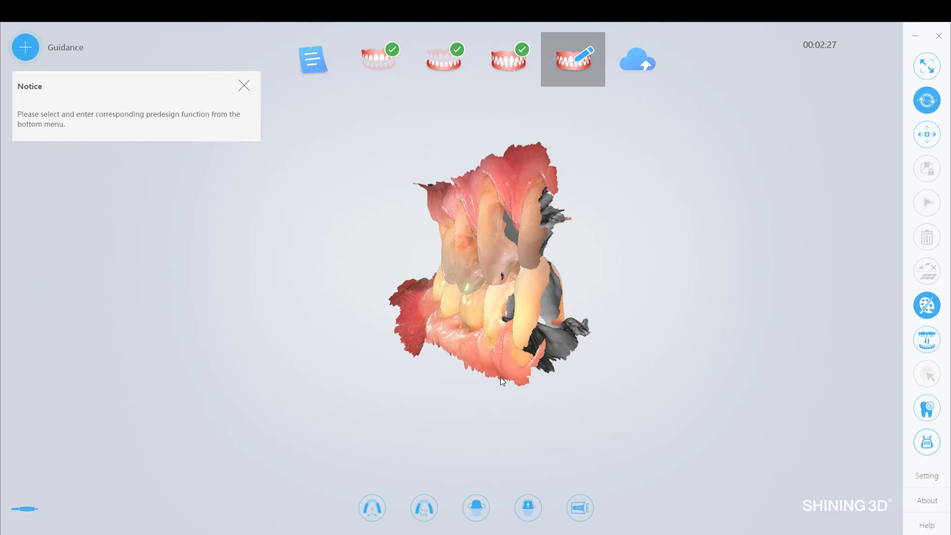
# - Dismiss the Notice panel and export the case to exocad
pyautogui.moveTo(500, 381); pyautogui.dragTo(689, 308)
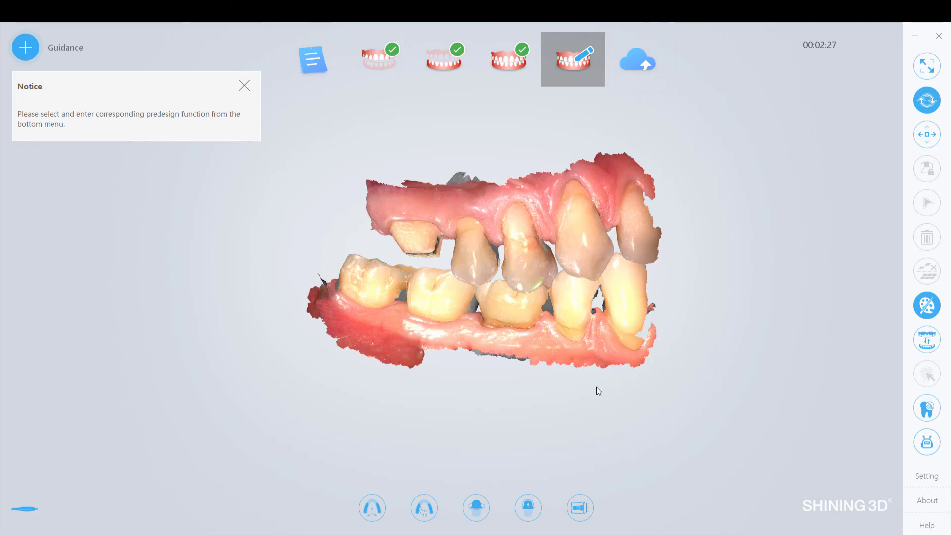
pyautogui.moveTo(524, 153)
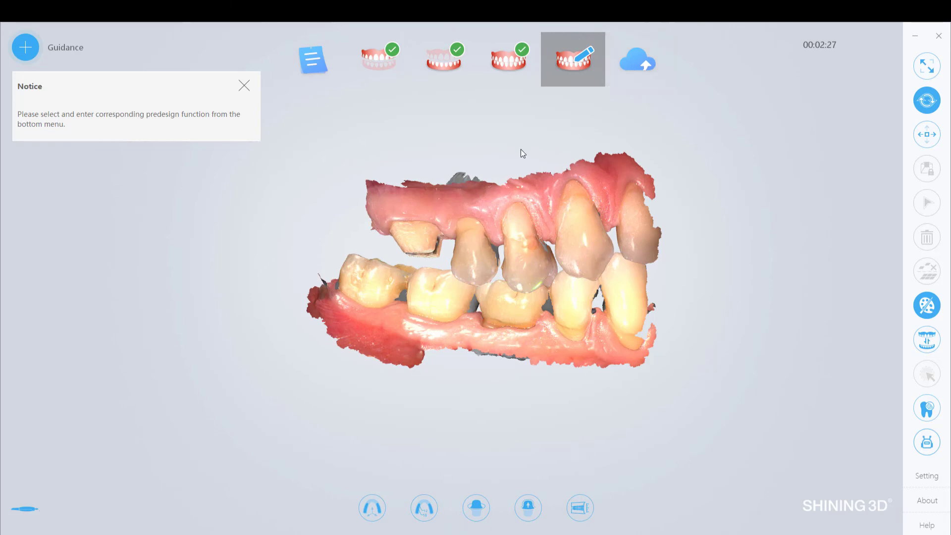
pyautogui.click(244, 84)
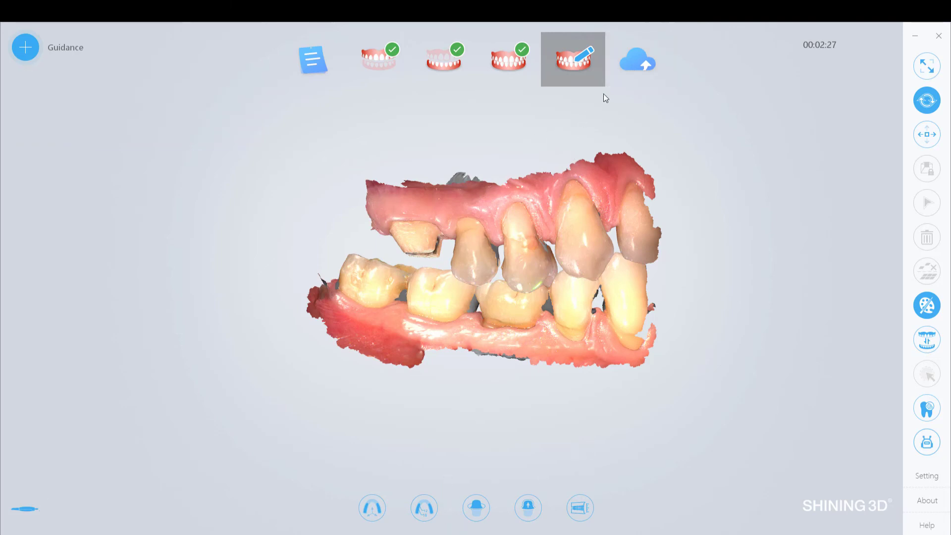
pyautogui.click(572, 59)
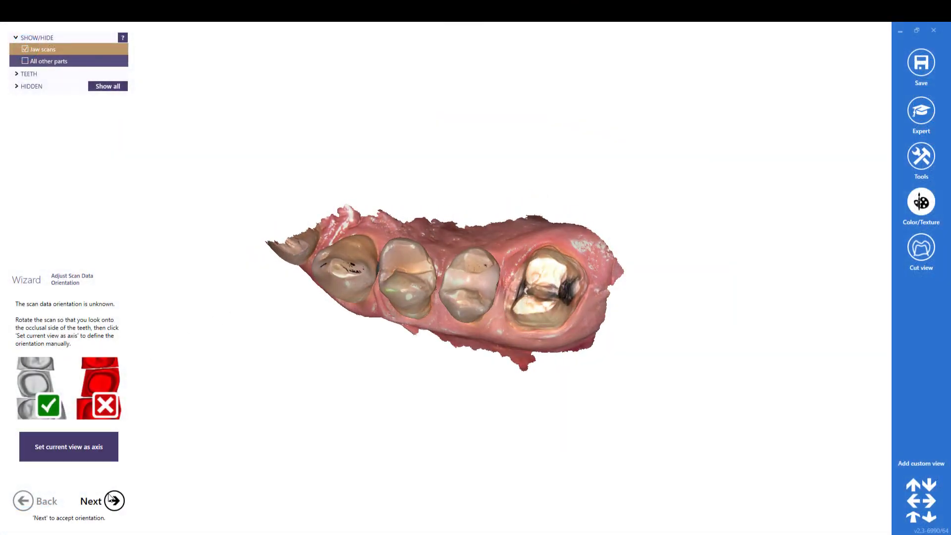
# - Accept the scan orientation and skip the 3D Data Editor in exocad
pyautogui.click(114, 500)
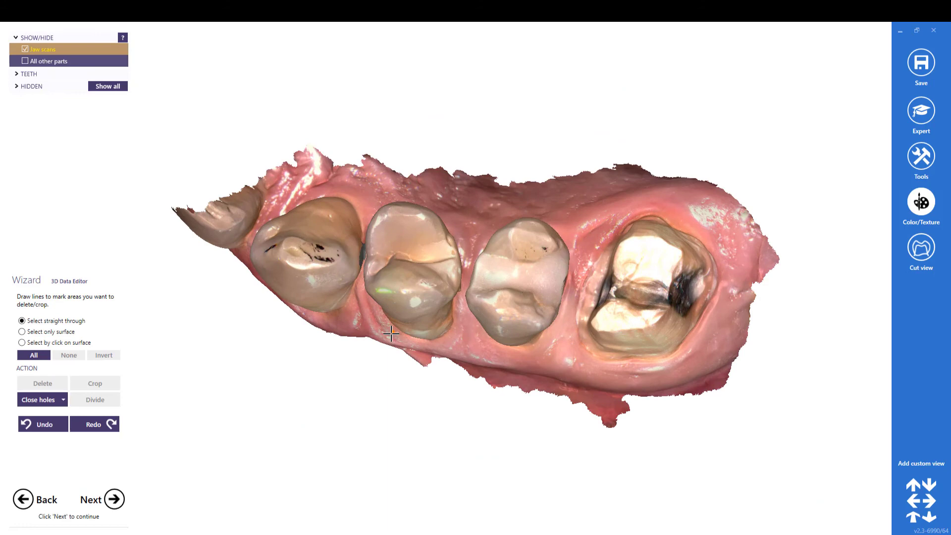
pyautogui.click(114, 500)
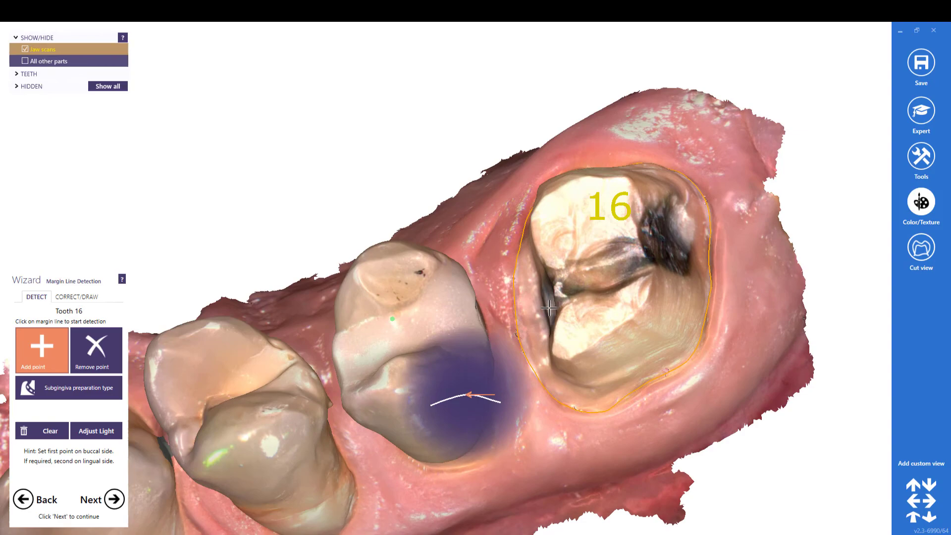
pyautogui.moveTo(549, 308); pyautogui.dragTo(506, 390)
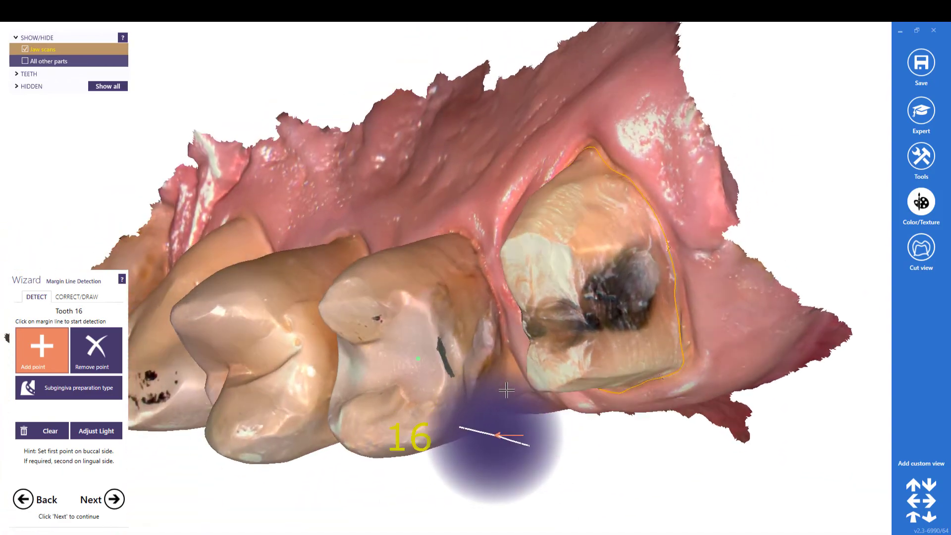